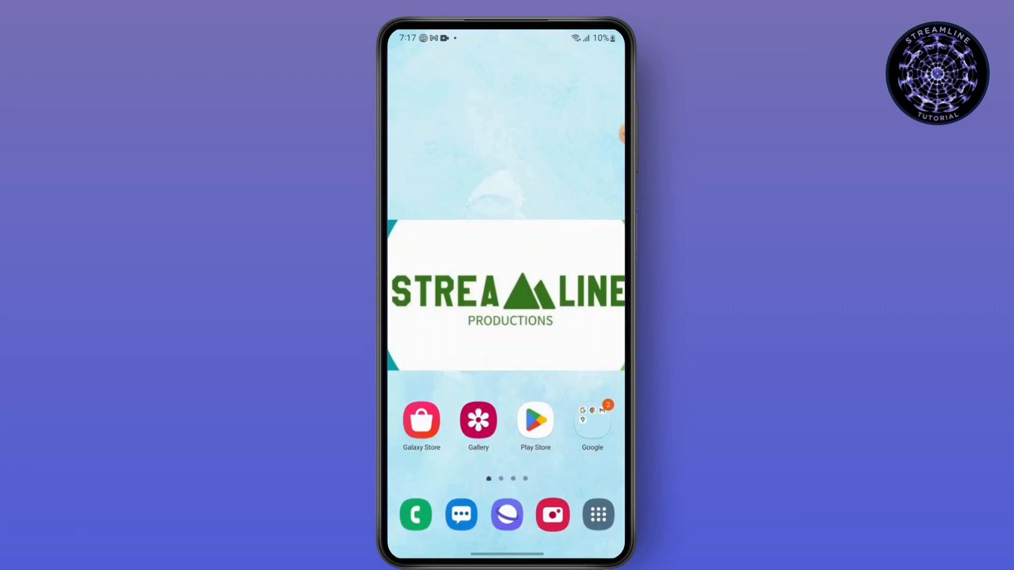
Launch the Settings app from the home screen.
left_click(591, 421)
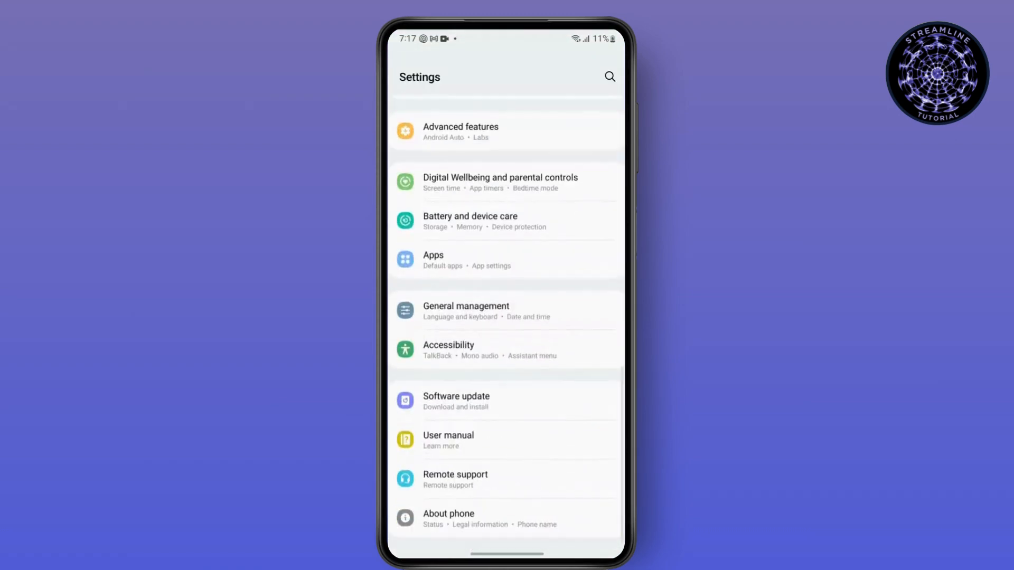
Go to Apps and select Chrome from the installed apps list.
scroll("down", 3)
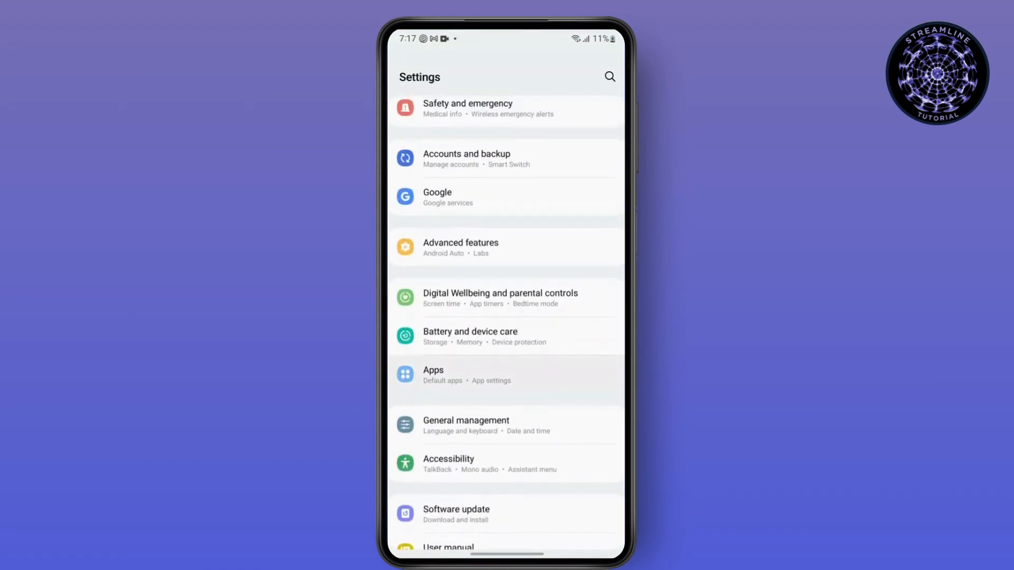
left_click(433, 375)
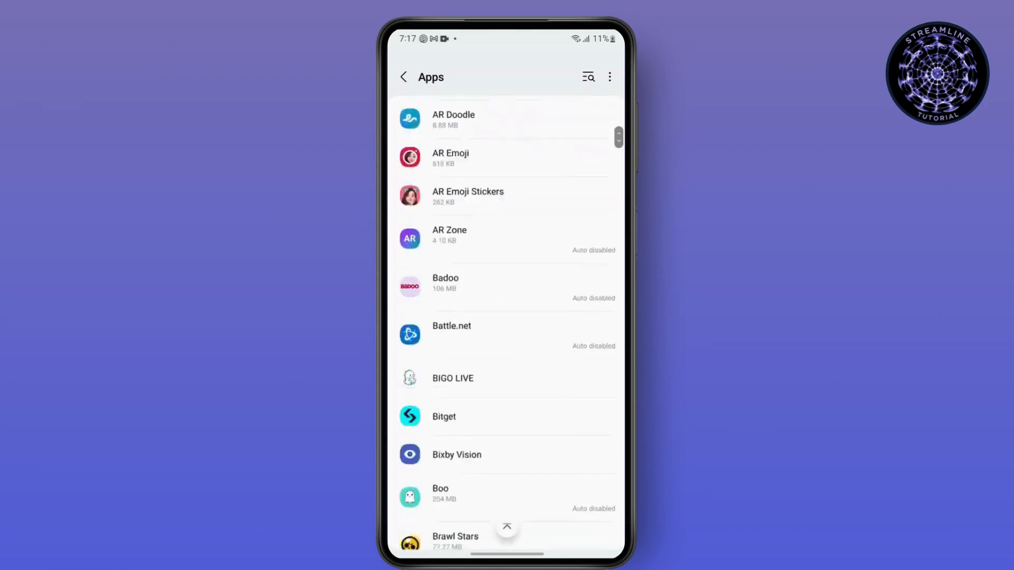
scroll("down", 3)
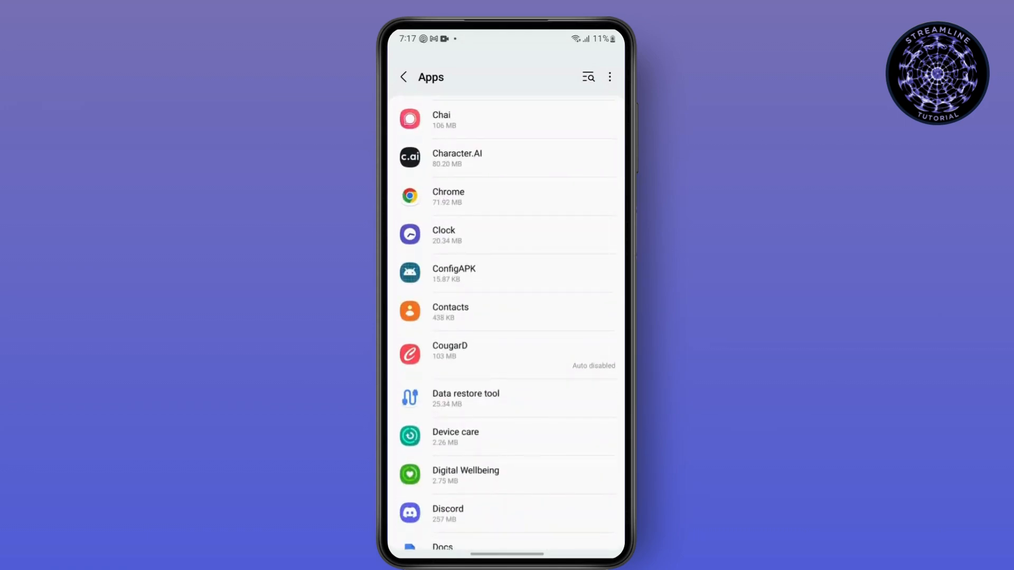
left_click(470, 196)
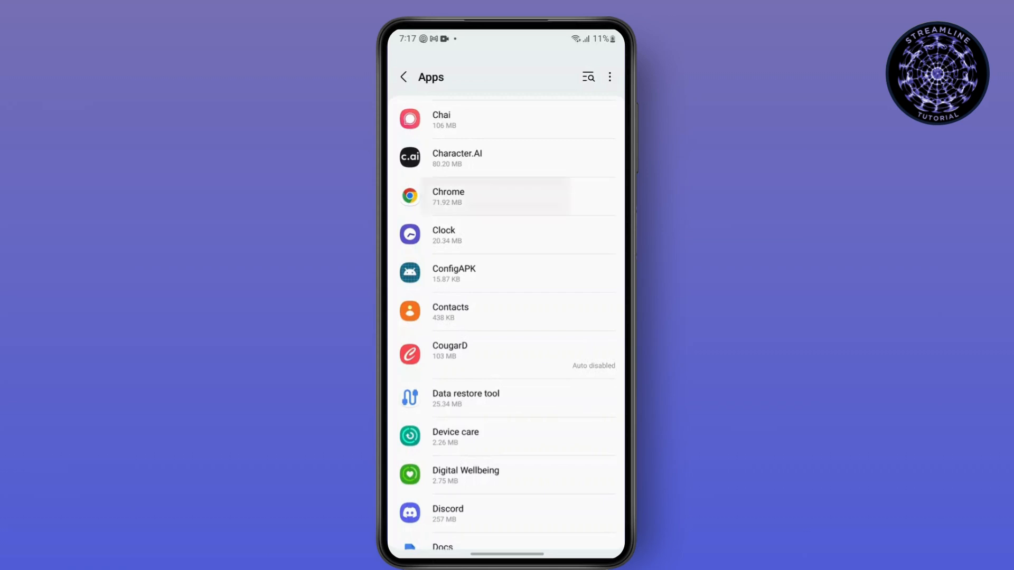
Clear Chrome's cache to 0 B from its Storage page and return to App info.
left_click(469, 197)
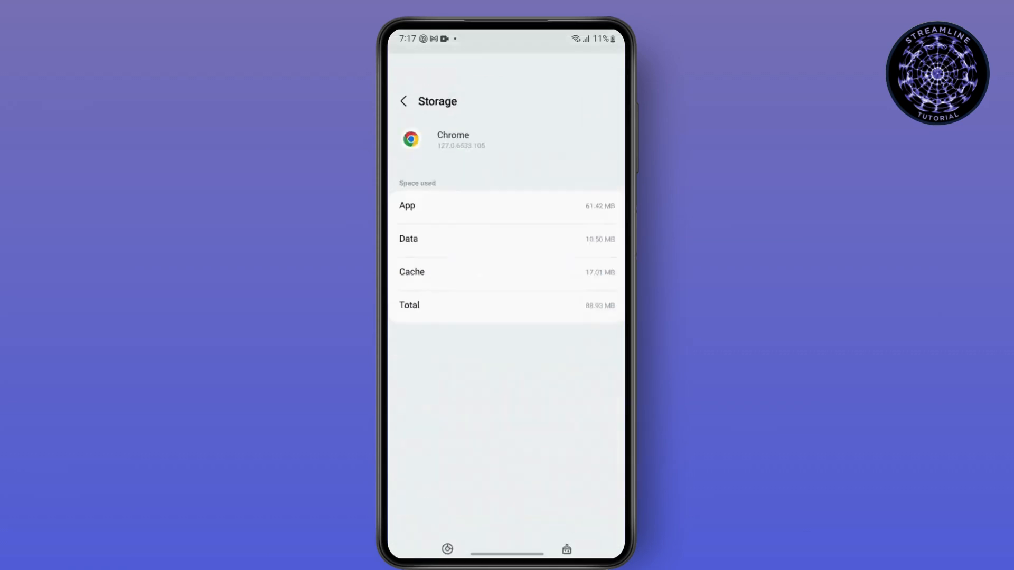
left_click(567, 547)
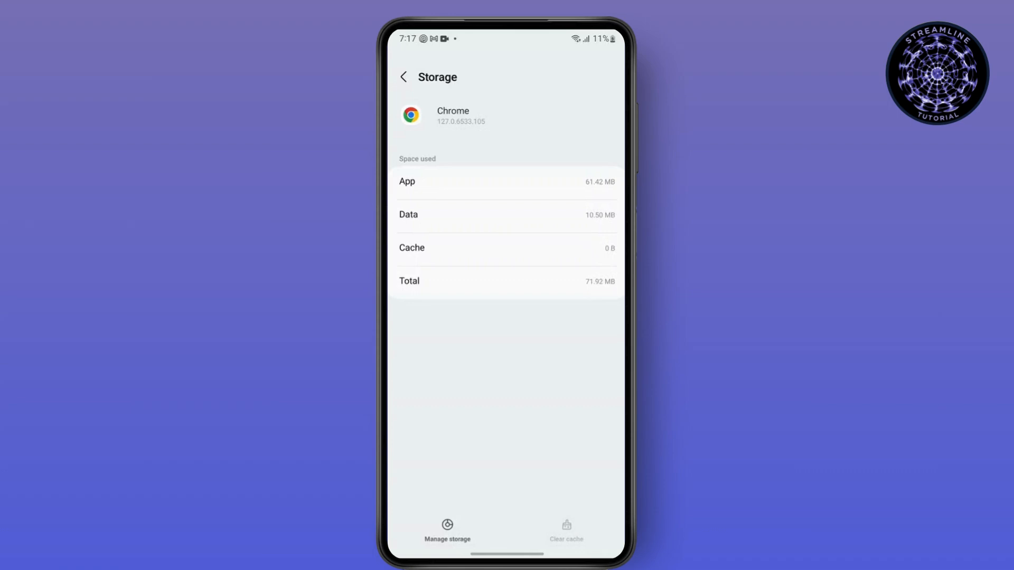
left_click(403, 77)
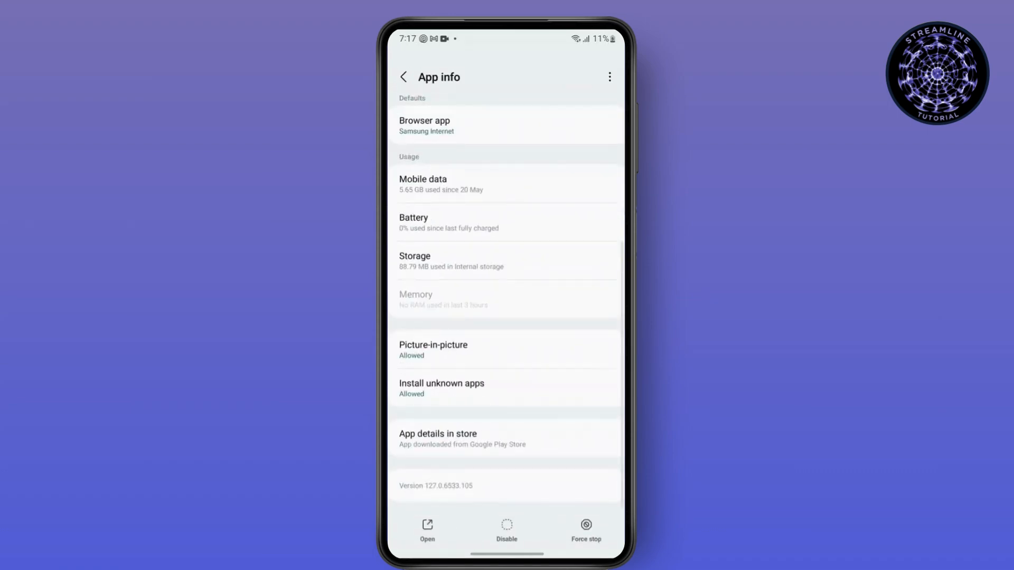